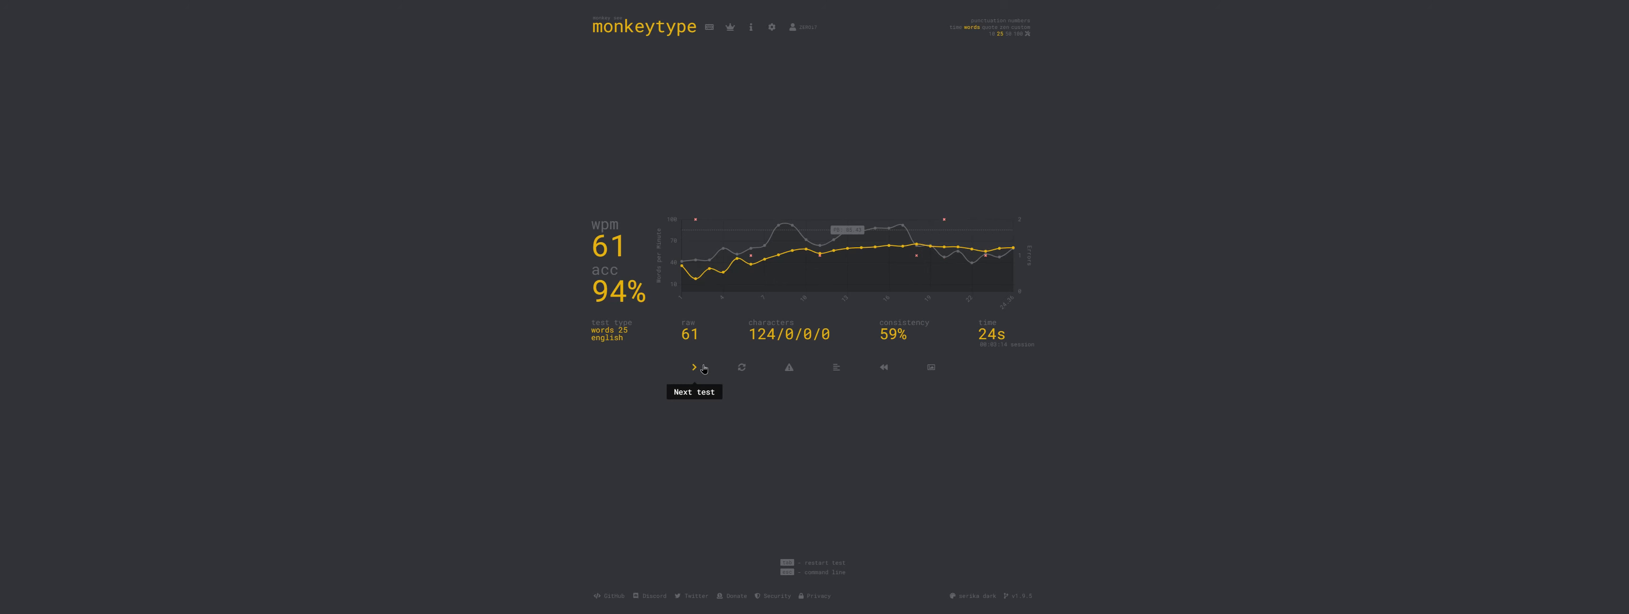
Step: Start the next 25-word test and type its opening words 'would make seem of fact'
click(694, 367)
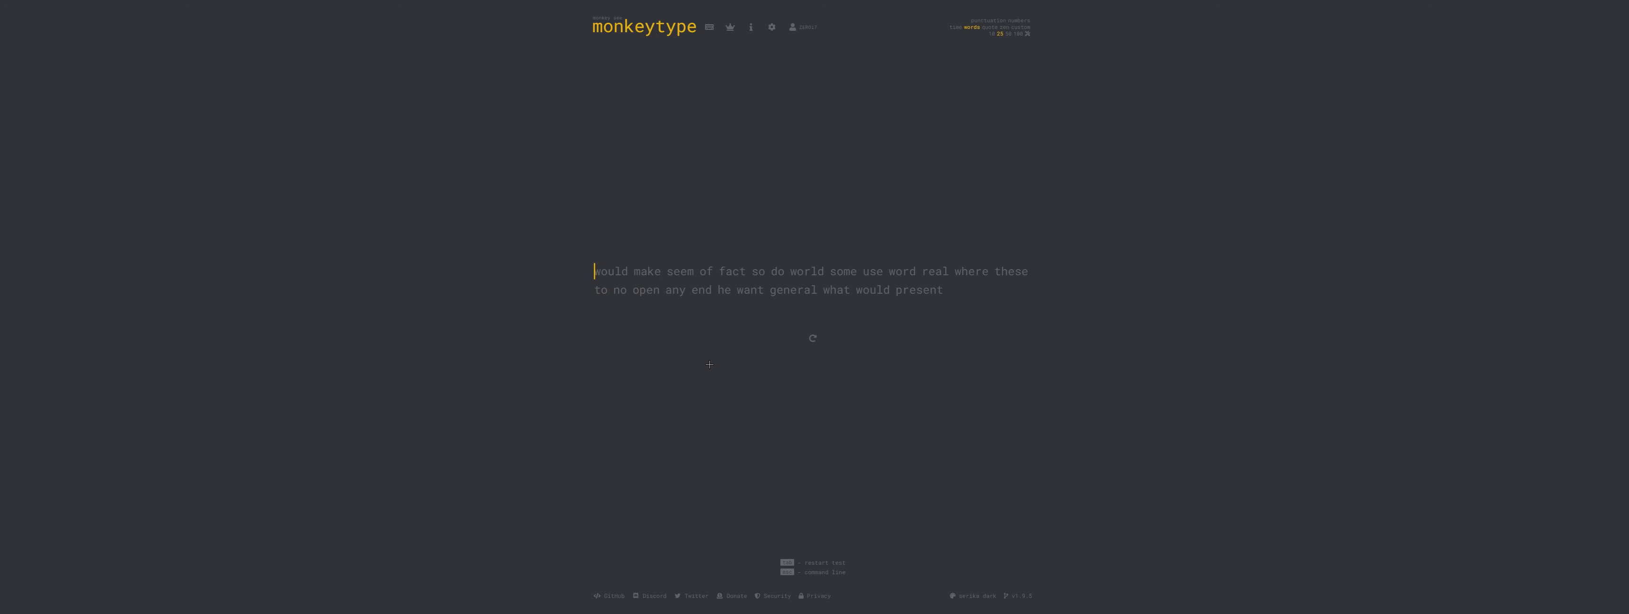
text(would make seem of fa)
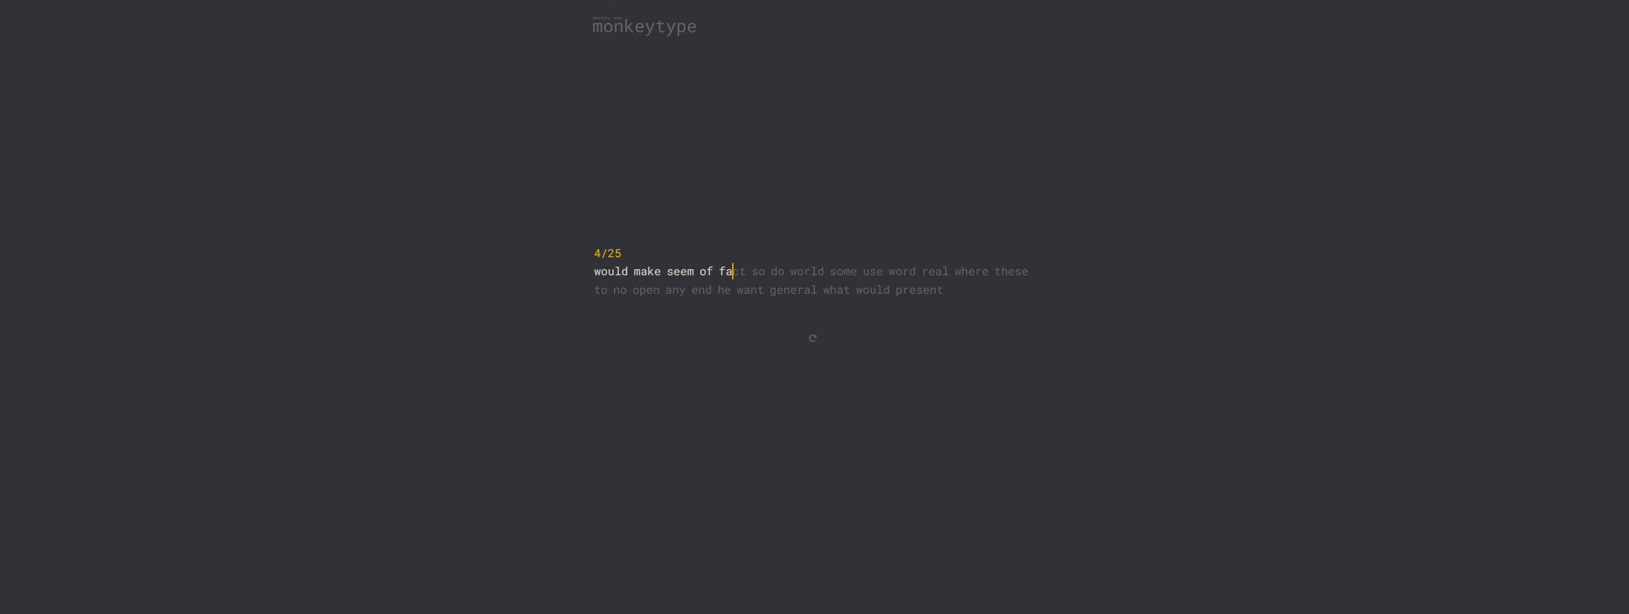
text(ct)
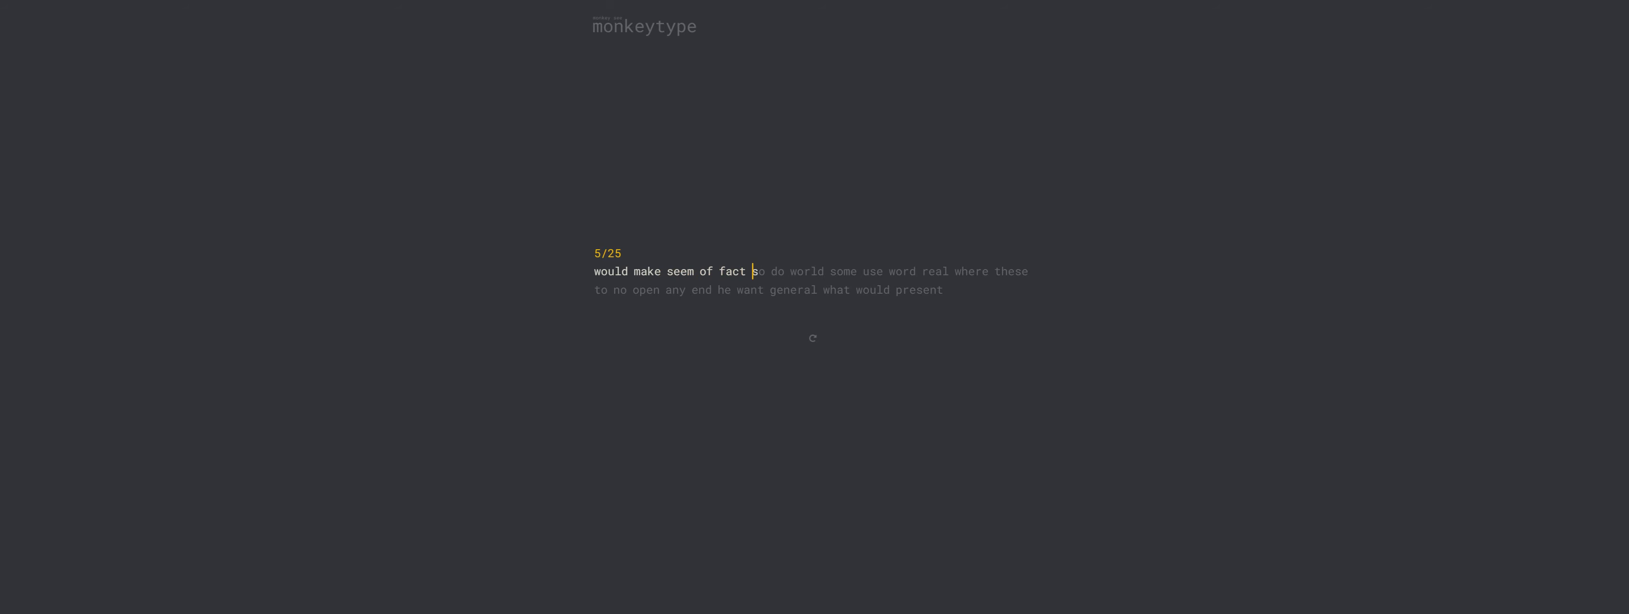